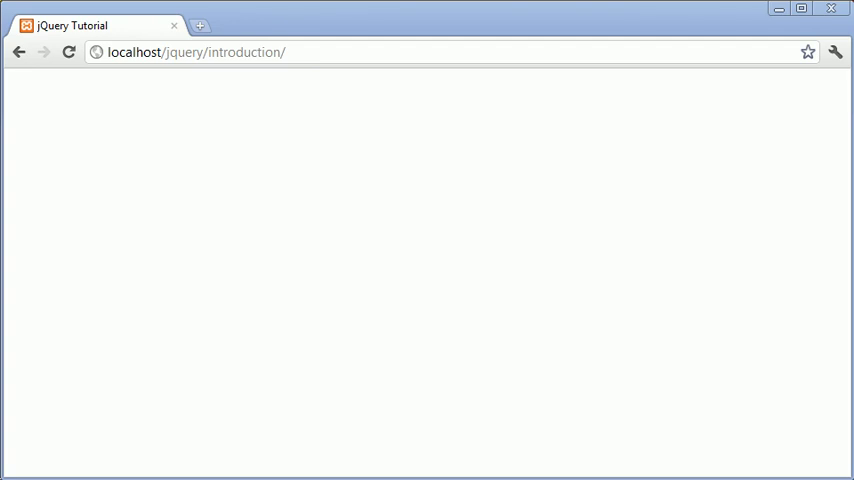
pyautogui.moveTo(472, 320)
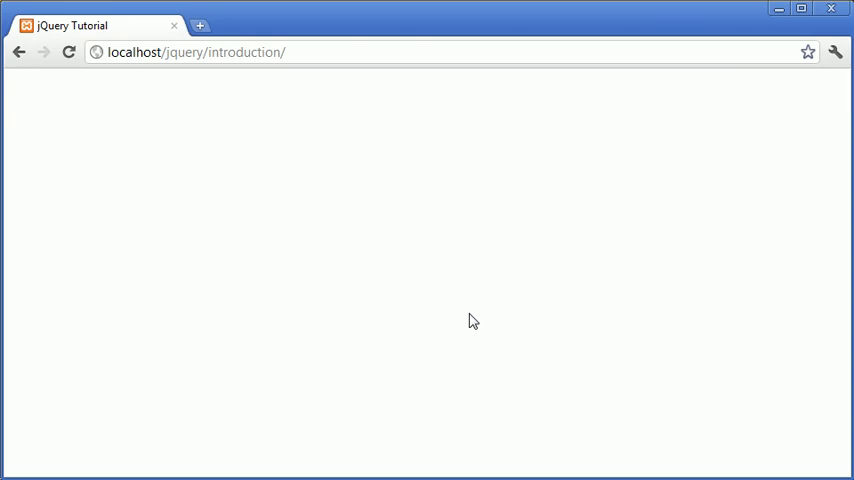
pyautogui.moveTo(472, 320)
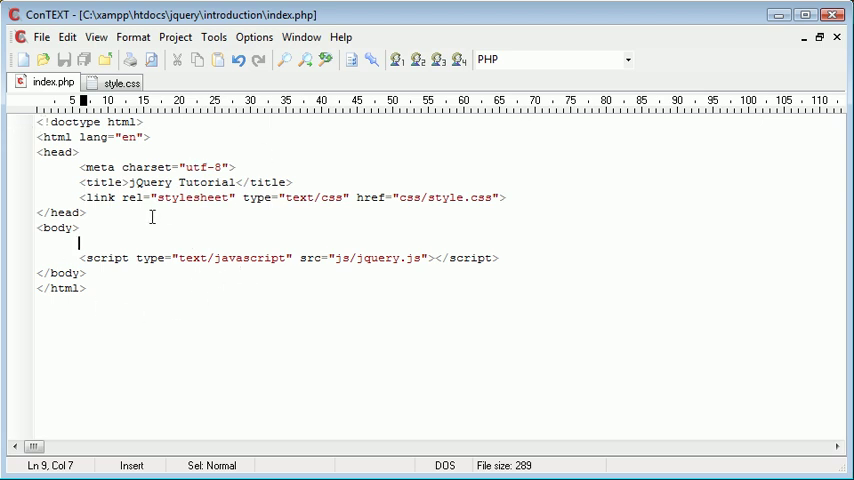
pyautogui.moveTo(376, 148)
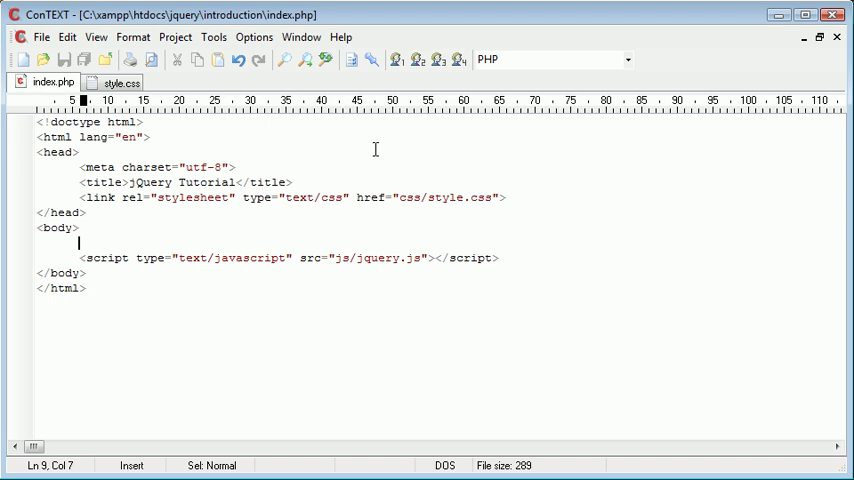
pyautogui.moveTo(352, 262)
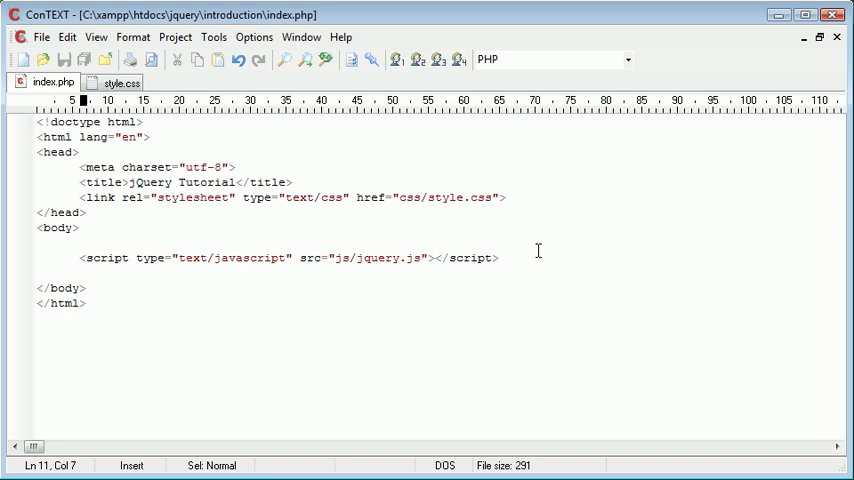
# Step: Leave a blank line below the jquery.js script tag in index.php and save the file
pyautogui.write('DO')
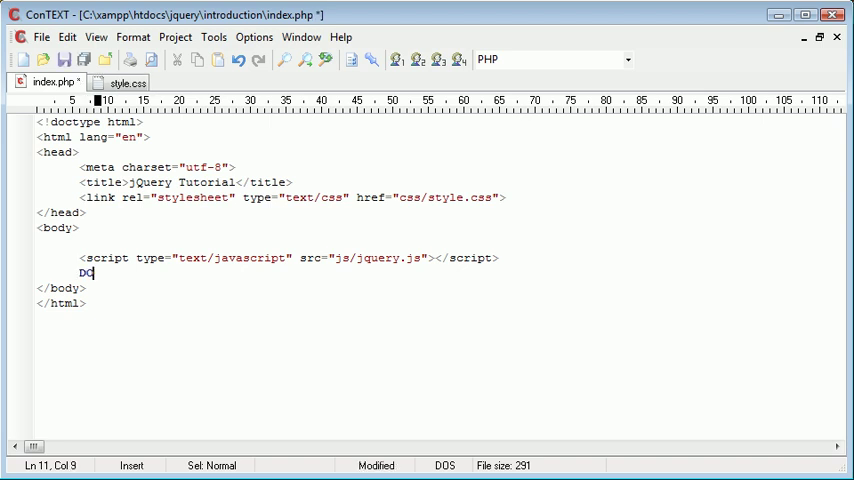
pyautogui.press('BackSpace')
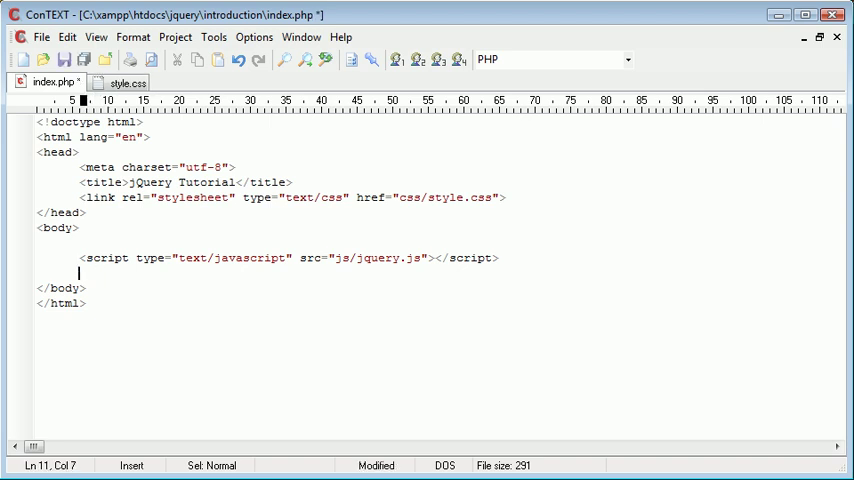
pyautogui.press('ctrl+s')
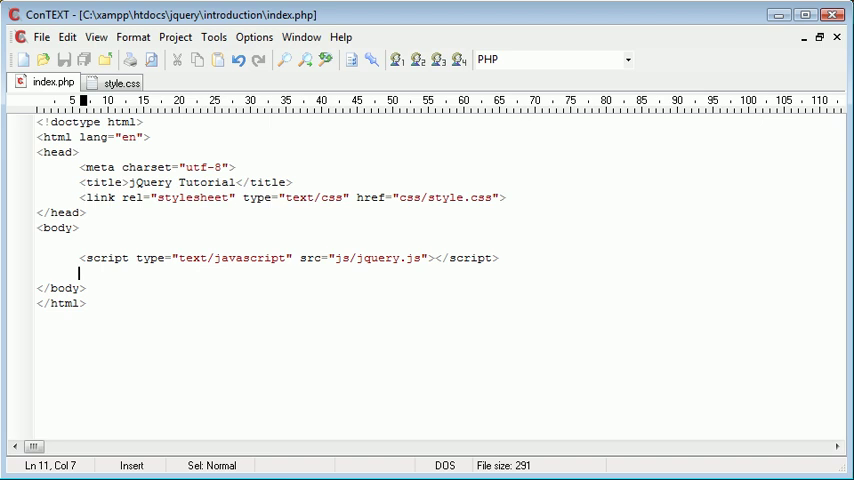
pyautogui.moveTo(116, 82)
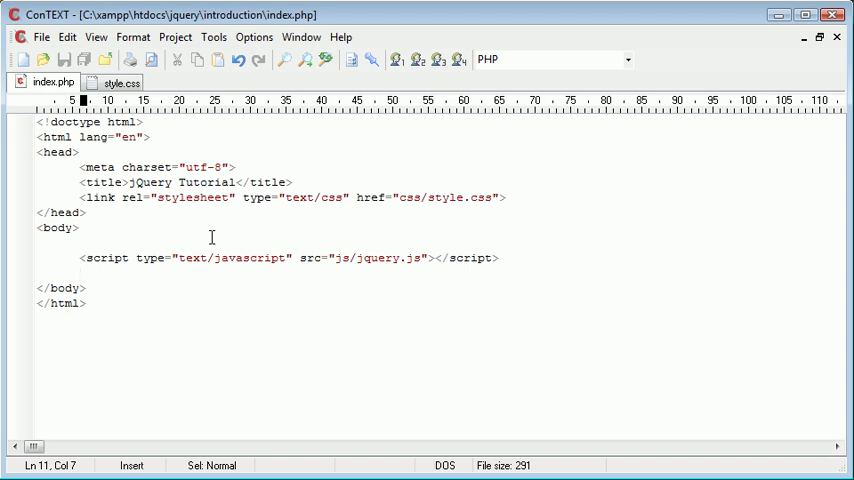
pyautogui.click(80, 272)
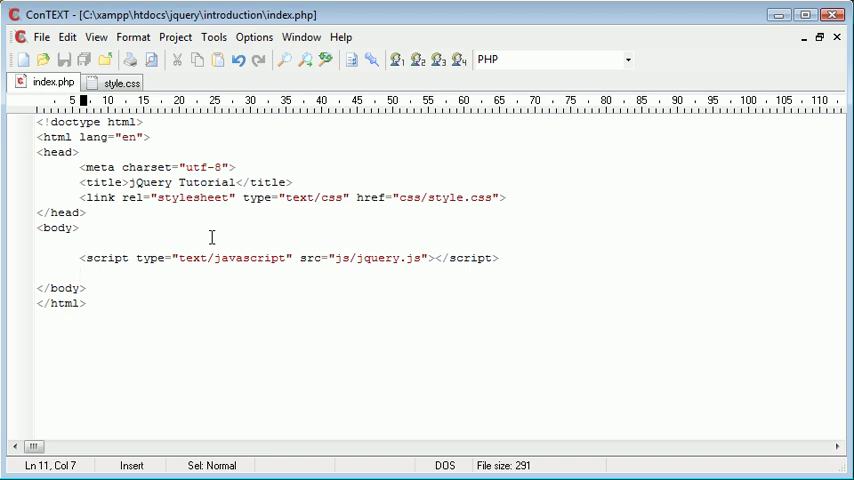
pyautogui.click(80, 272)
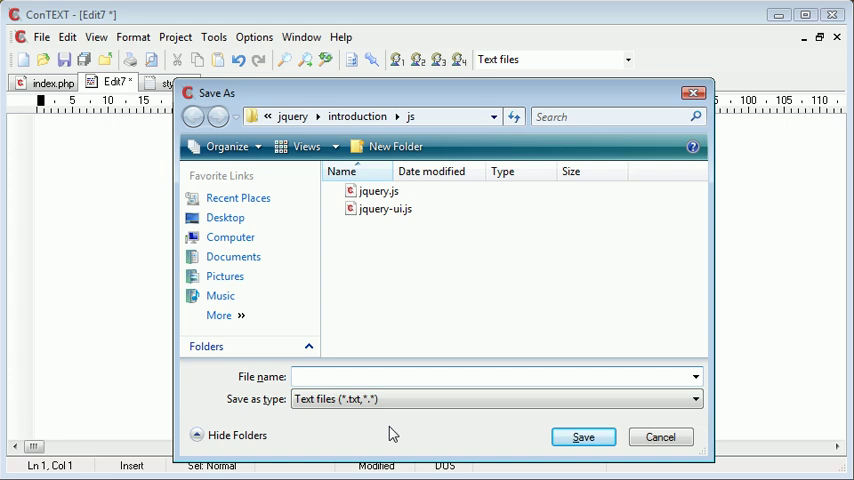
# Step: Save the new empty document as ext.js in the project's js folder
pyautogui.write('ext.js')
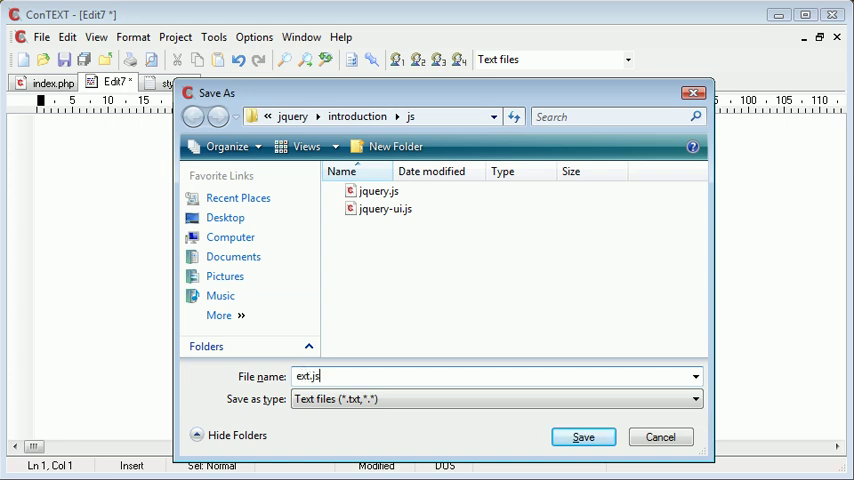
pyautogui.click(582, 436)
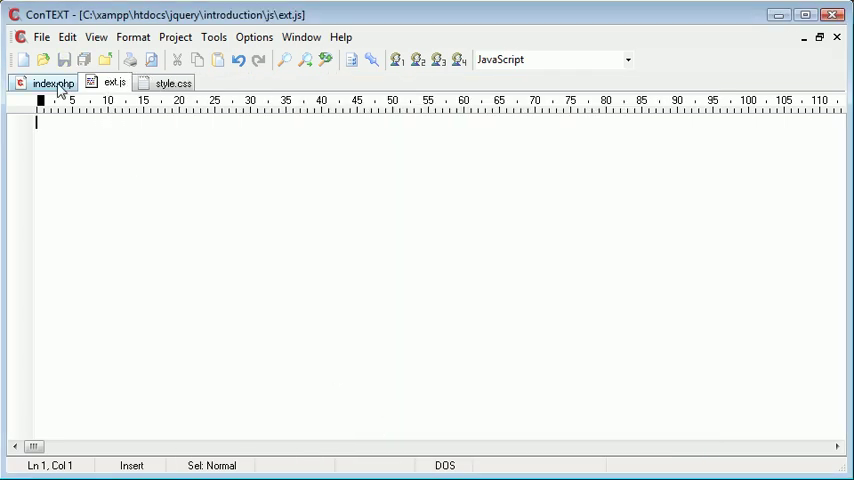
# Step: Add <script type="text/javascript" src="js/ext.js"></script> below the jQuery tag in index.php and save
pyautogui.click(50, 82)
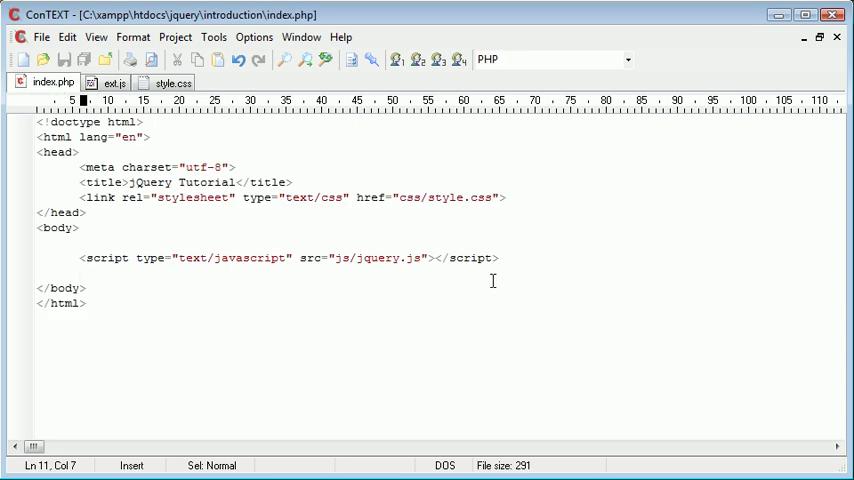
pyautogui.write('<scri')
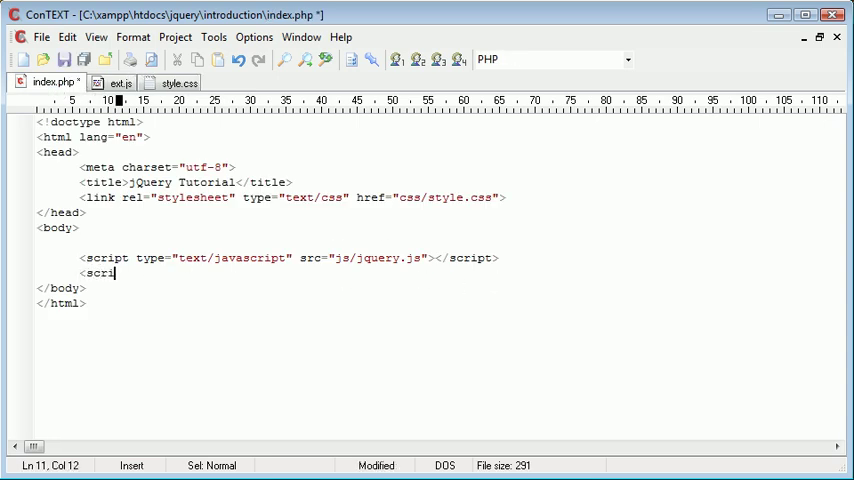
pyautogui.write('pt type="">')
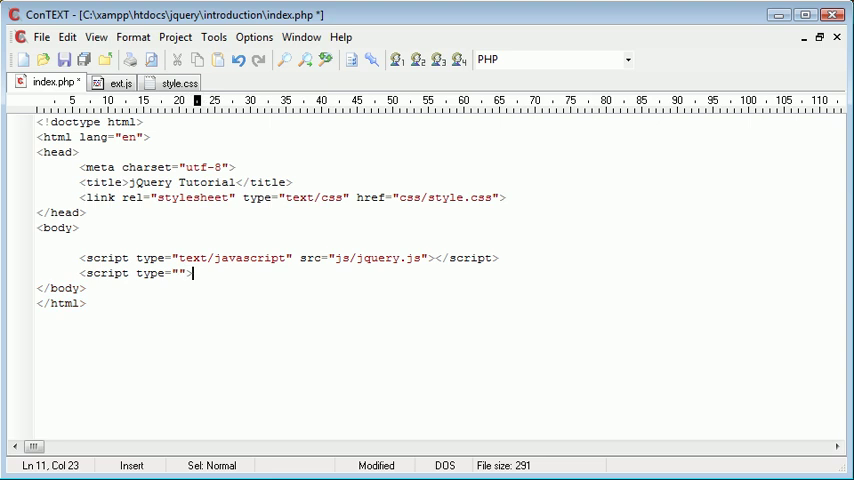
pyautogui.write('</script>')
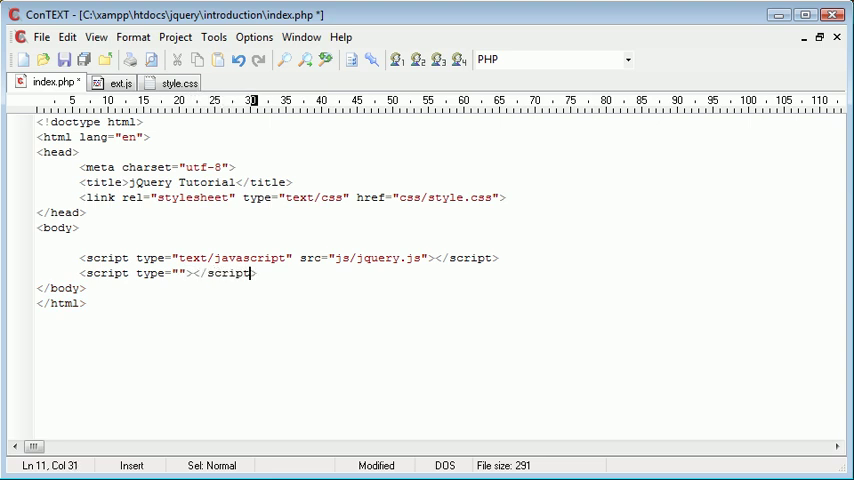
pyautogui.write('text')
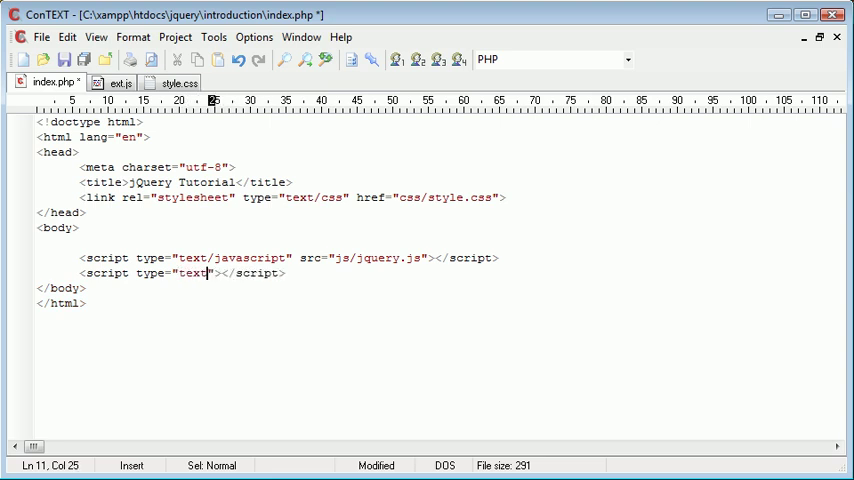
pyautogui.write('/javascript')
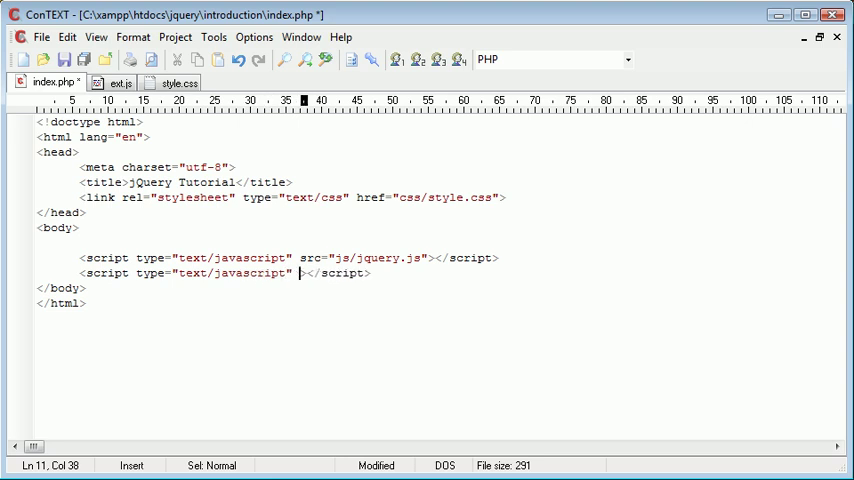
pyautogui.write('src=""')
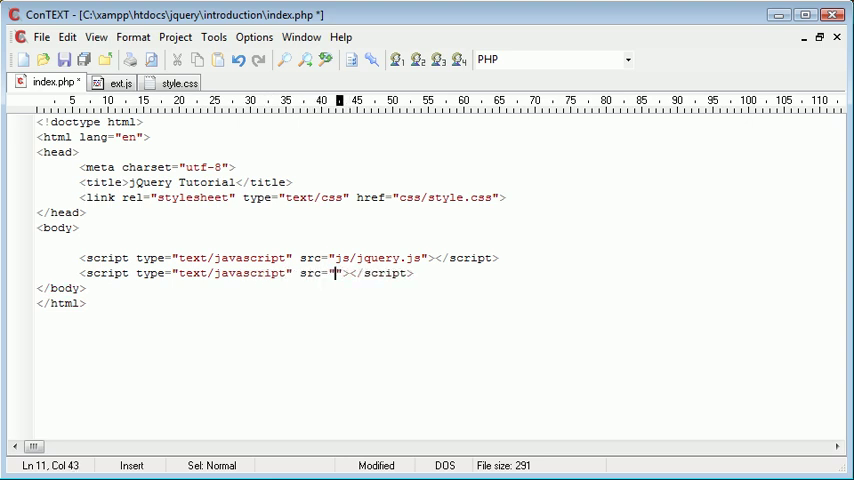
pyautogui.write('js/ext.js')
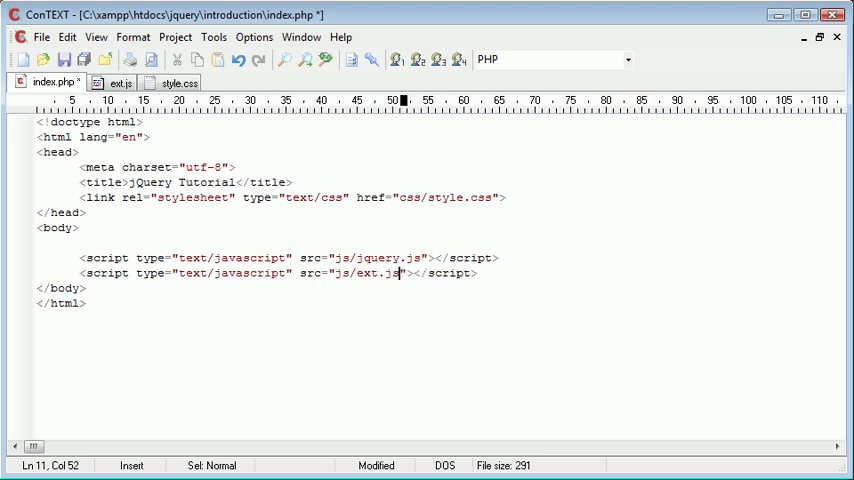
pyautogui.press('ctrl+s')
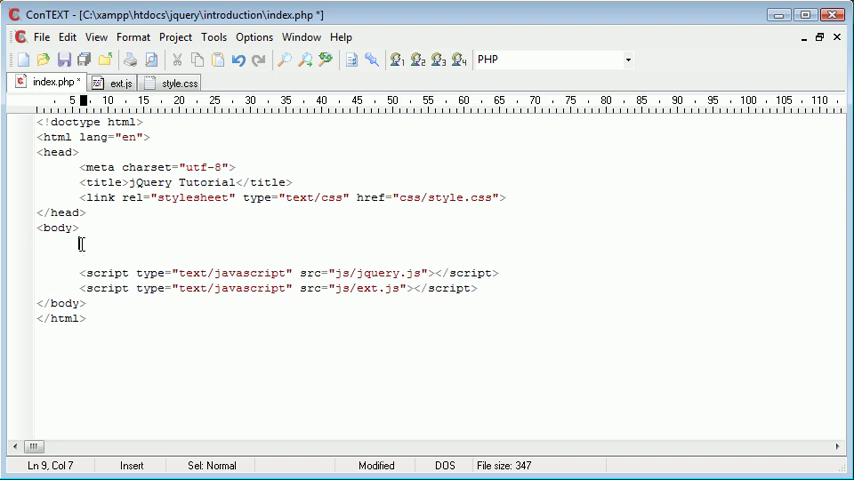
# Step: Write Document content inside the body of index.php, save it and reload the page
pyautogui.write('Document conen')
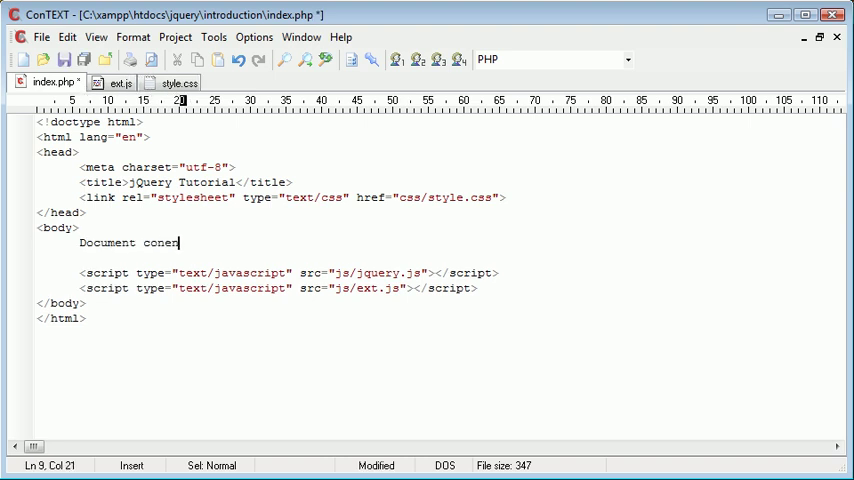
pyautogui.write('tent')
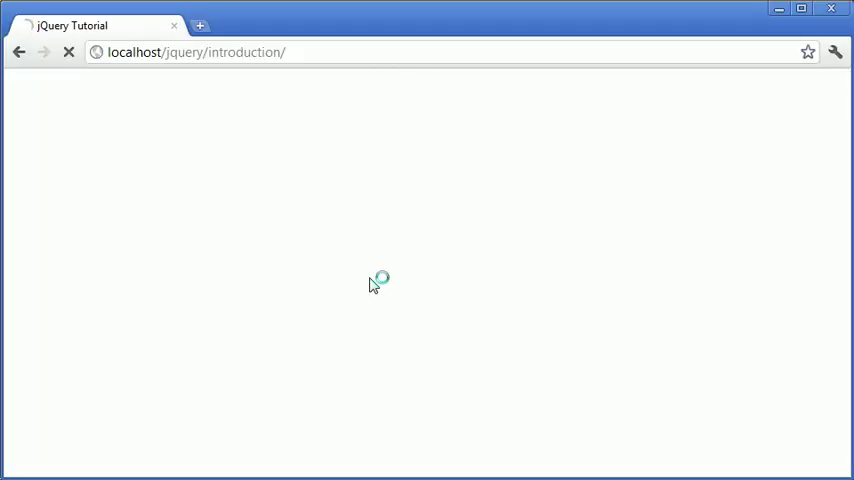
pyautogui.click(68, 52)
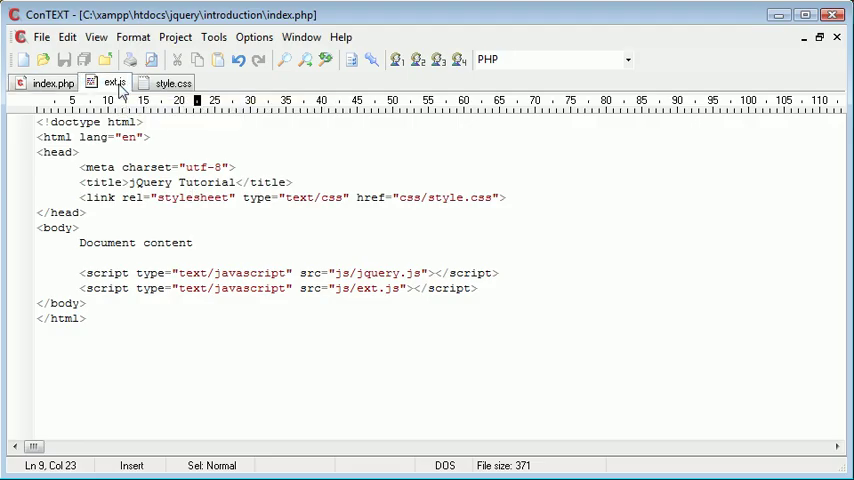
pyautogui.moveTo(112, 84)
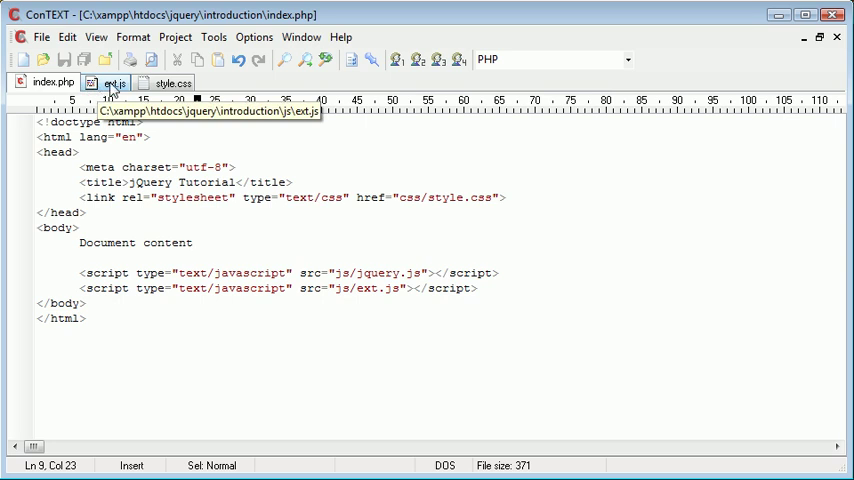
# Step: Write $(document).ready(); in ext.js and place the caret inside its parentheses
pyautogui.click(112, 82)
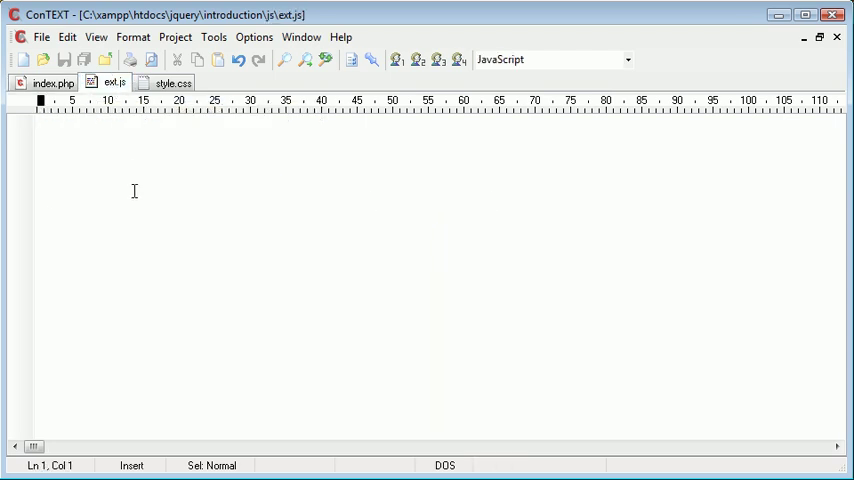
pyautogui.write('$(document')
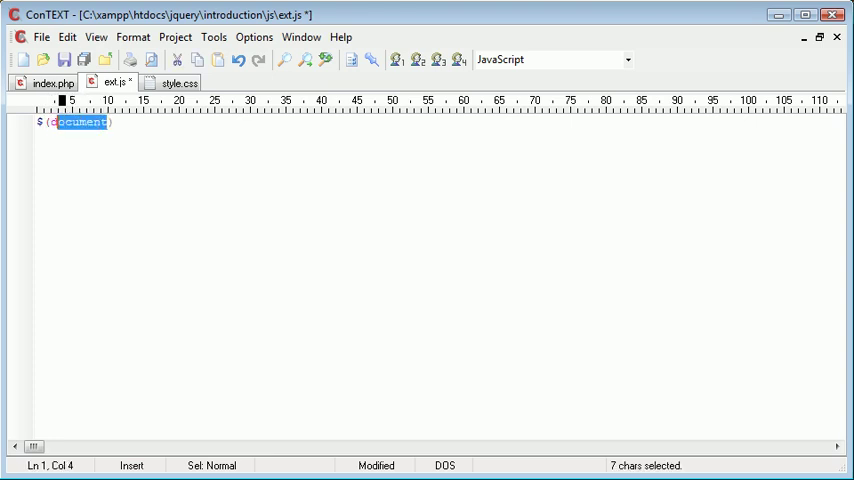
pyautogui.write('.ready')
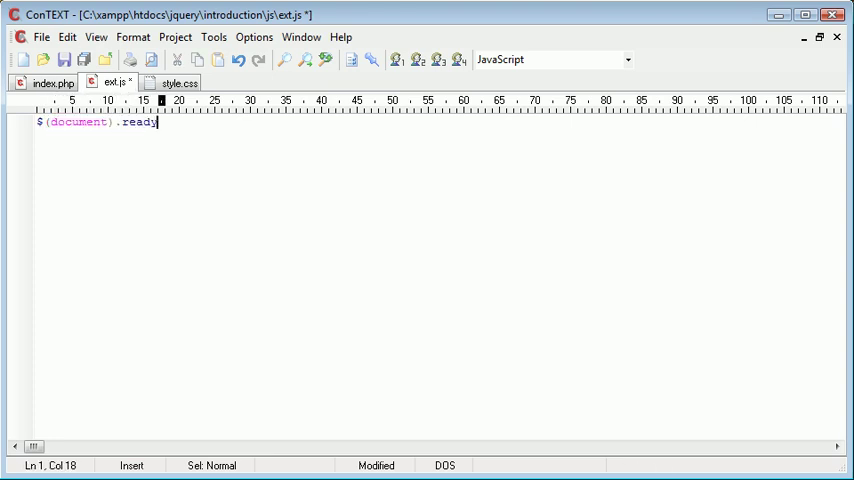
pyautogui.write('();')
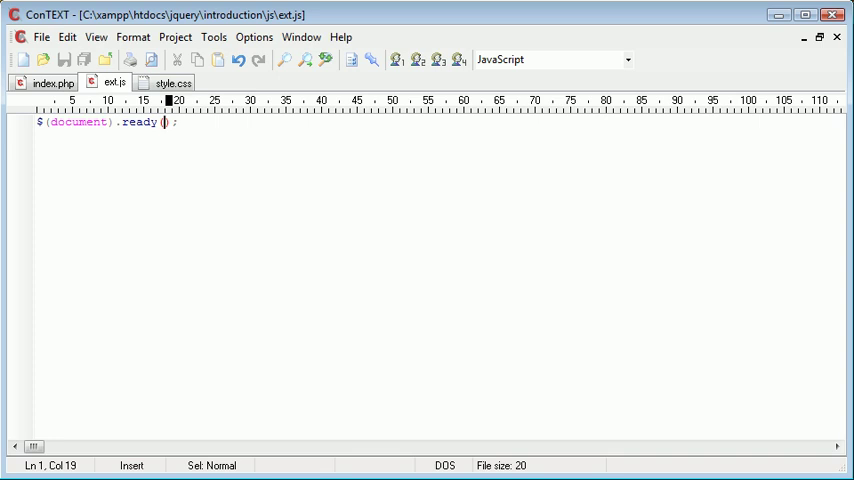
pyautogui.press('ctrl+a')
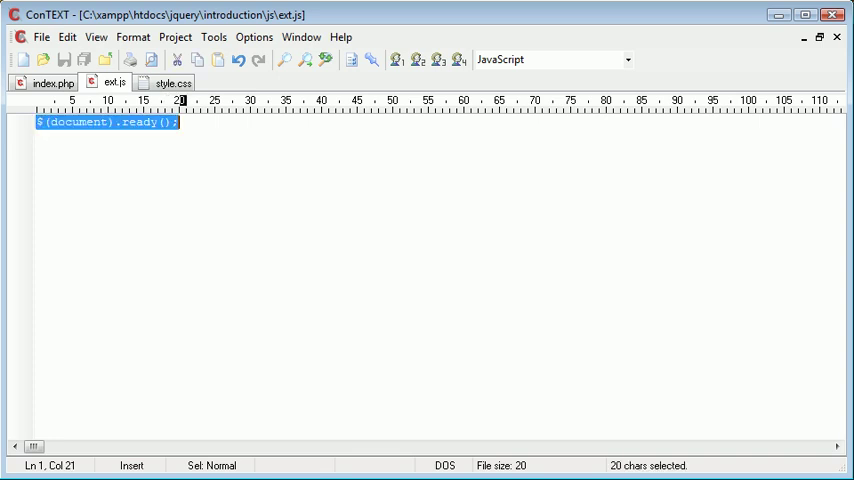
pyautogui.click(172, 122)
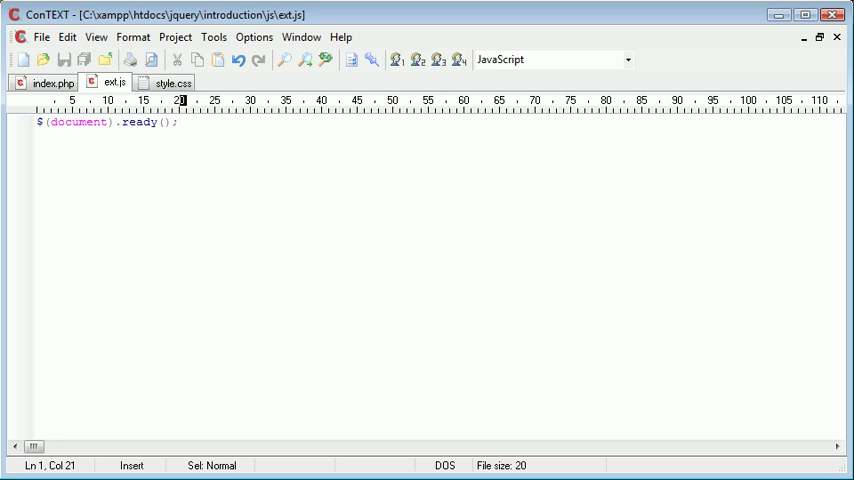
pyautogui.press('Left')
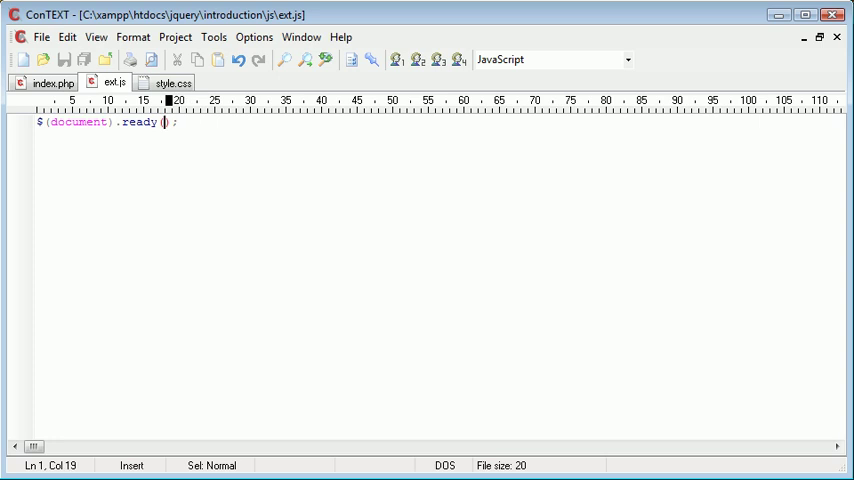
# Step: Fill the ready call with function() { } on its own body line, adding then removing a //here comment
pyautogui.write('fu')
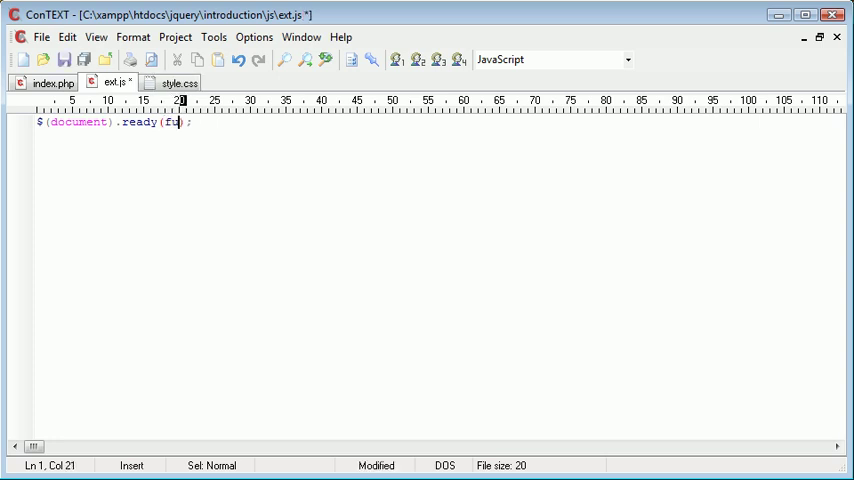
pyautogui.write('unction()')
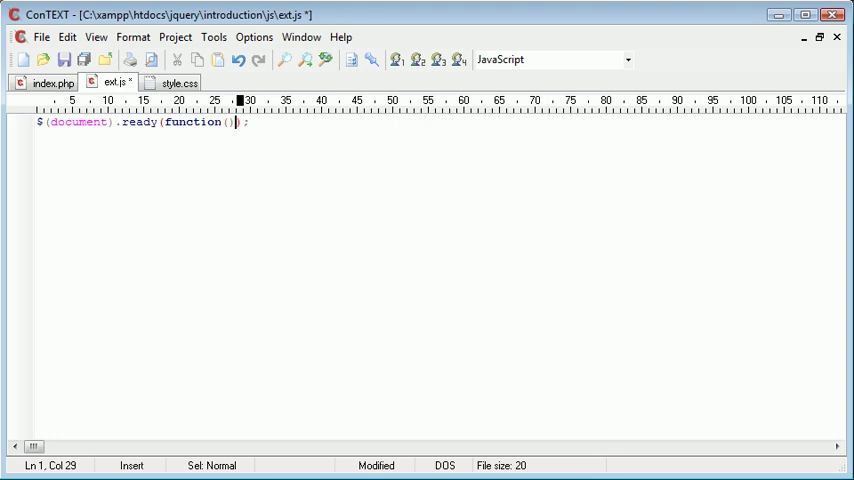
pyautogui.write('{')
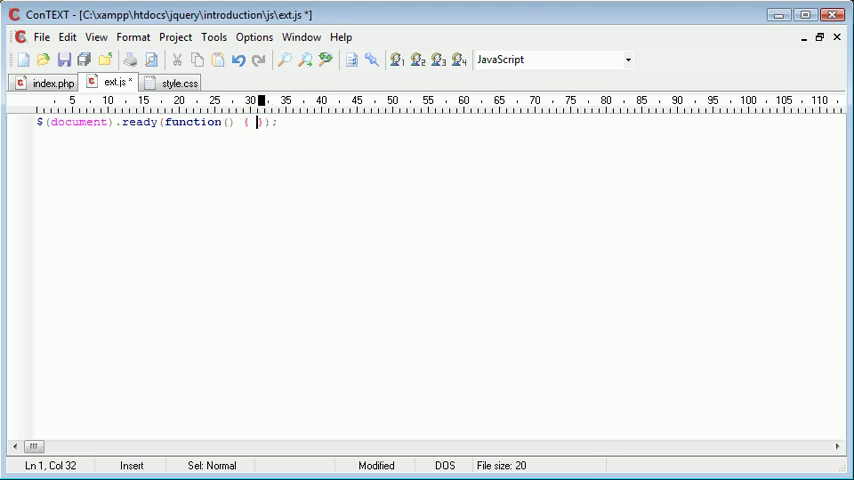
pyautogui.press('Return')
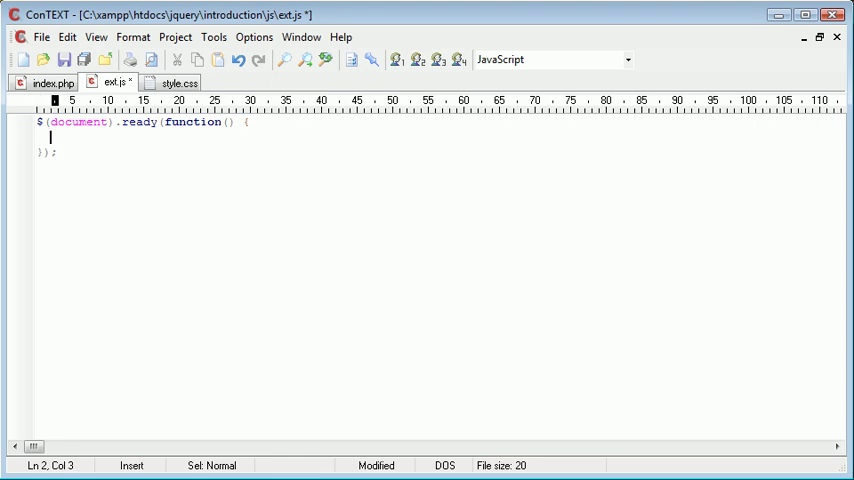
pyautogui.write('//here')
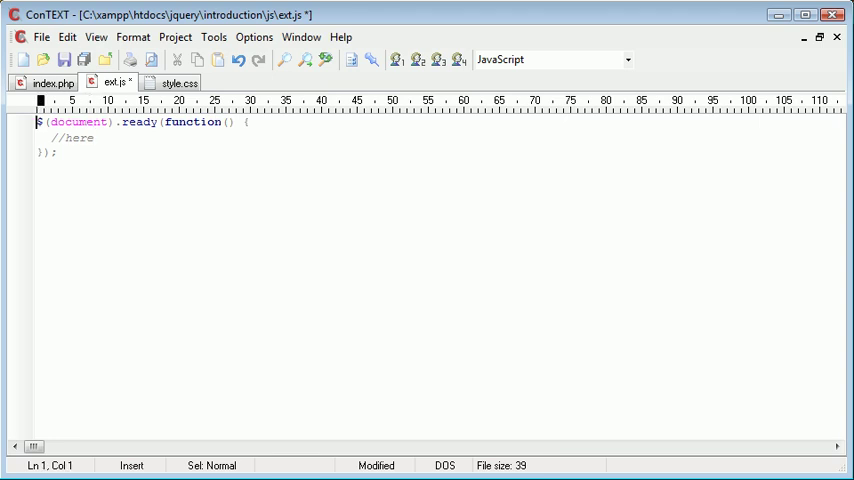
pyautogui.moveTo(36, 122); pyautogui.dragTo(158, 122)
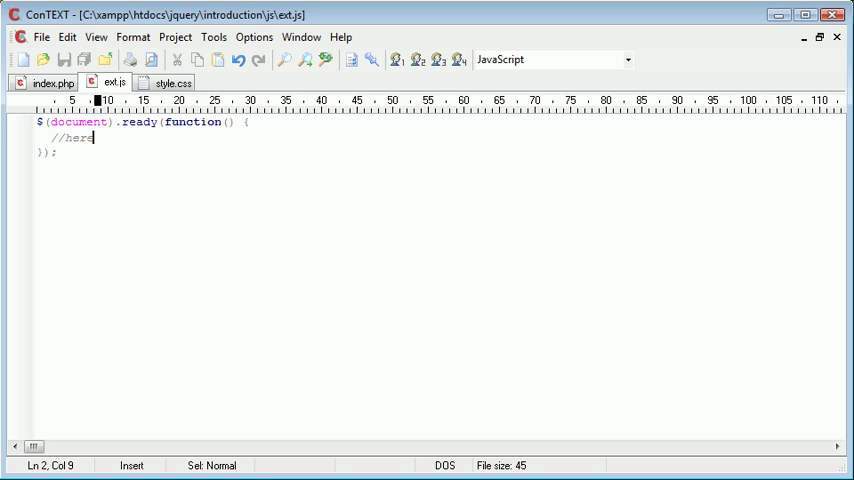
pyautogui.press('BackSpace')
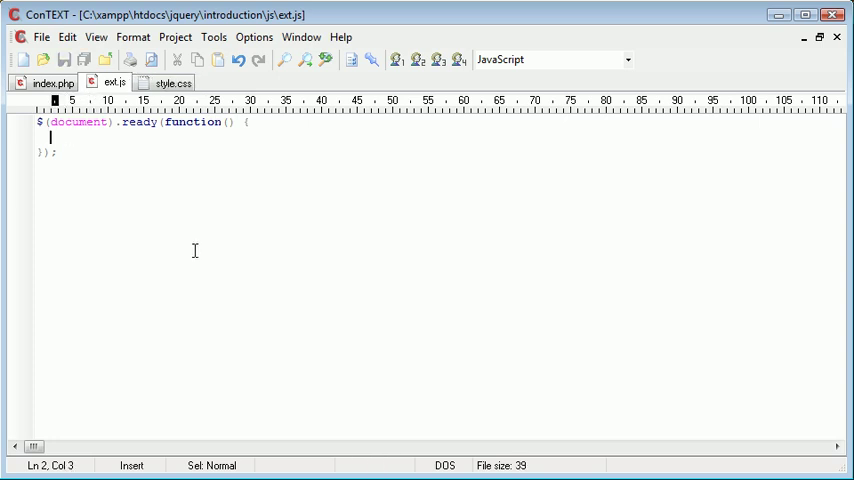
# Step: Write alert('Document is ready'); inside the ready function body
pyautogui.write("alert('Document is');")
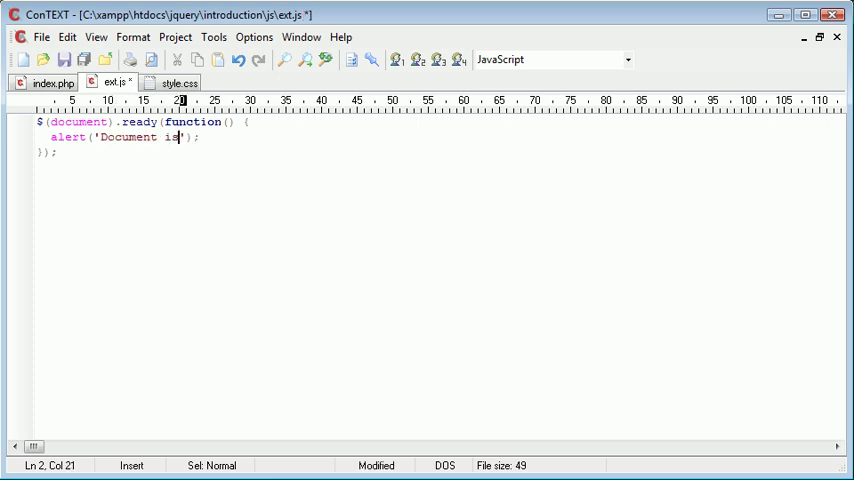
pyautogui.write('ready')
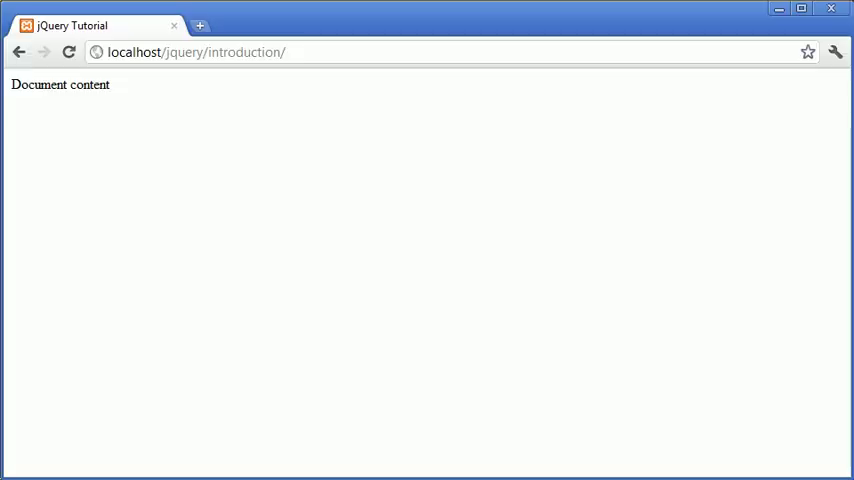
# Step: Reload the page in Chrome, see the 'Document is ready' alert and dismiss it with OK
pyautogui.click(68, 52)
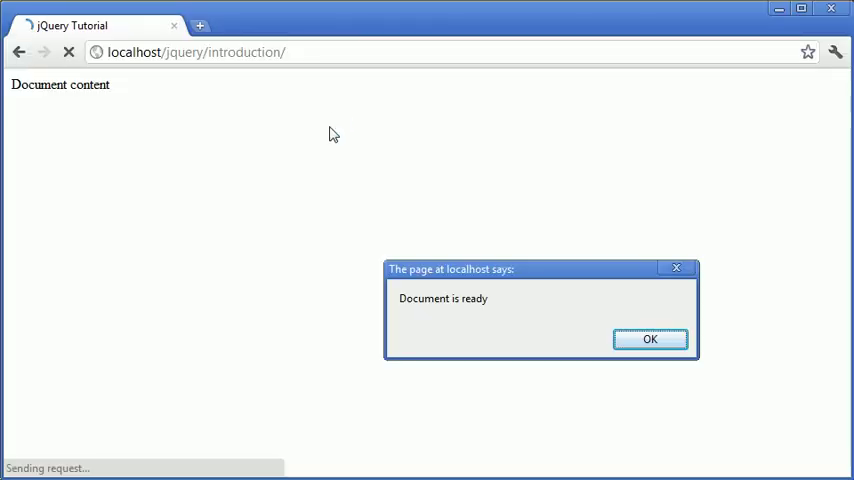
pyautogui.click(648, 340)
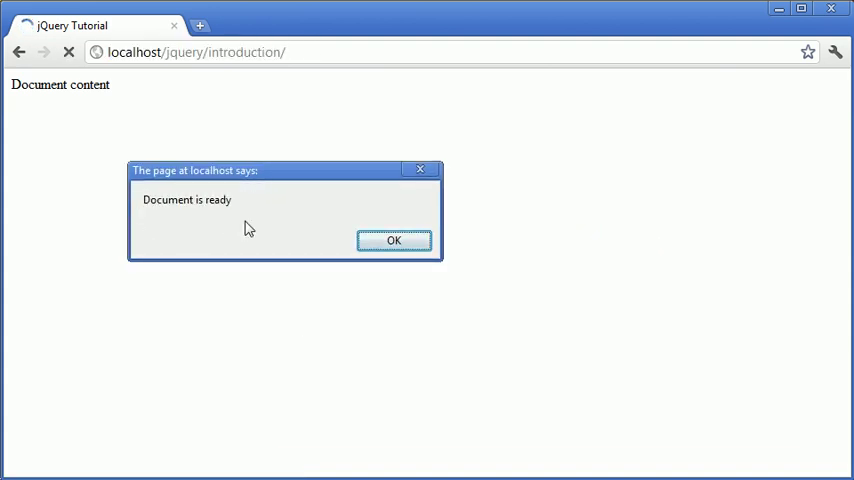
pyautogui.moveTo(120, 104)
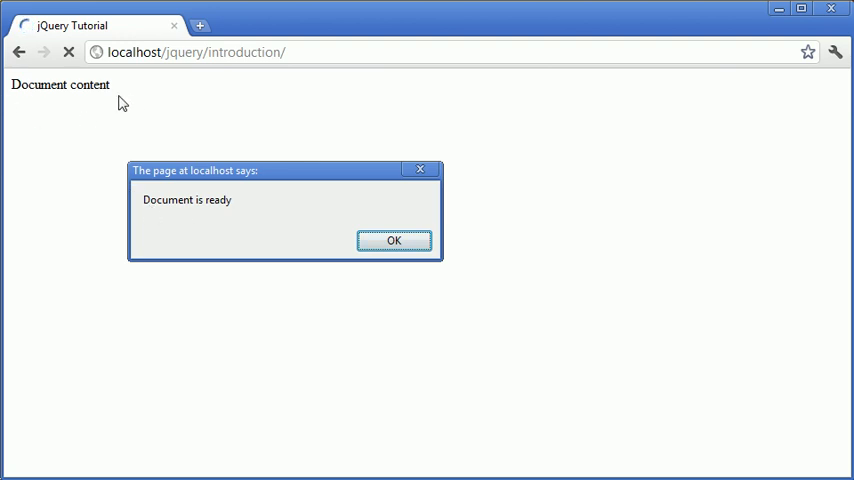
pyautogui.moveTo(232, 180)
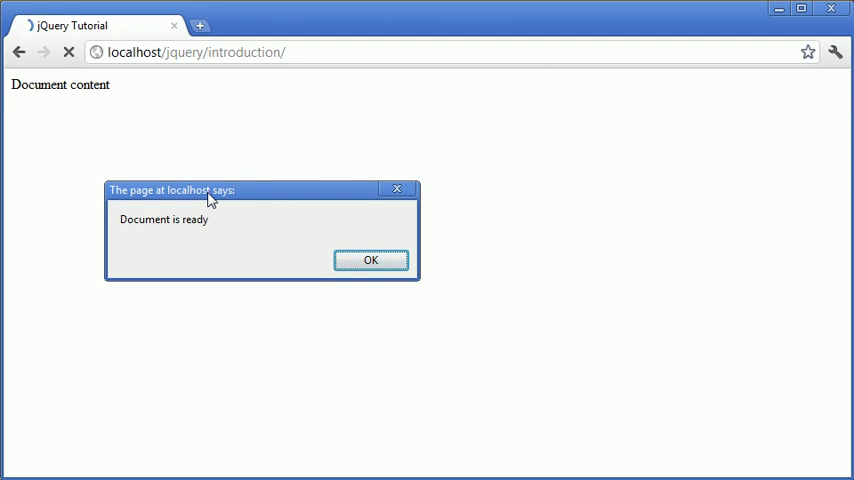
pyautogui.moveTo(126, 230)
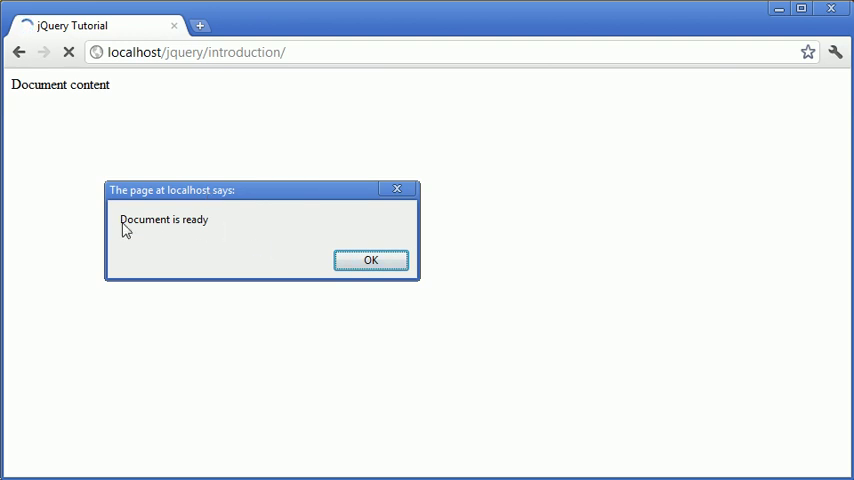
pyautogui.click(370, 260)
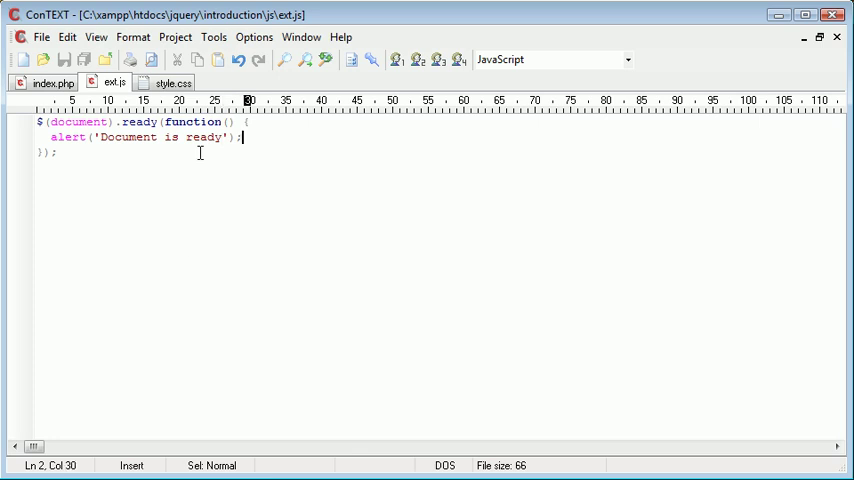
# Step: Replace ext.js contents with a // here comment and a bare alert('Ready'); call
pyautogui.write('// he')
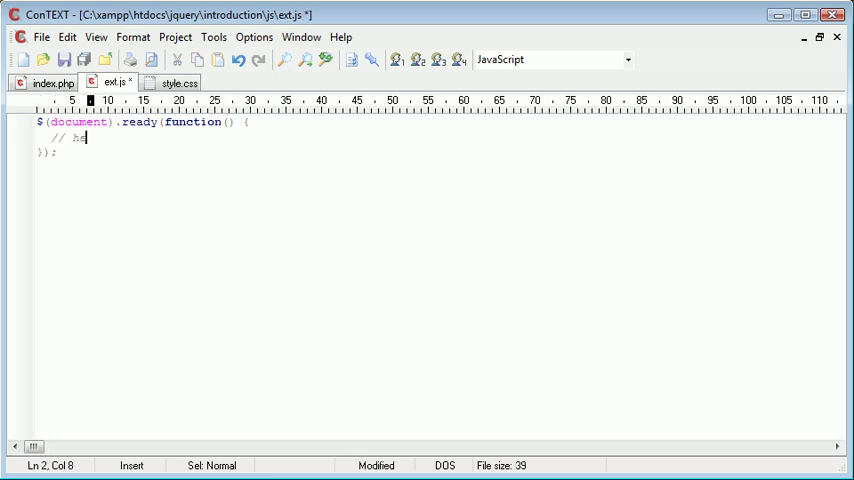
pyautogui.write('re')
pyautogui.write('alert')
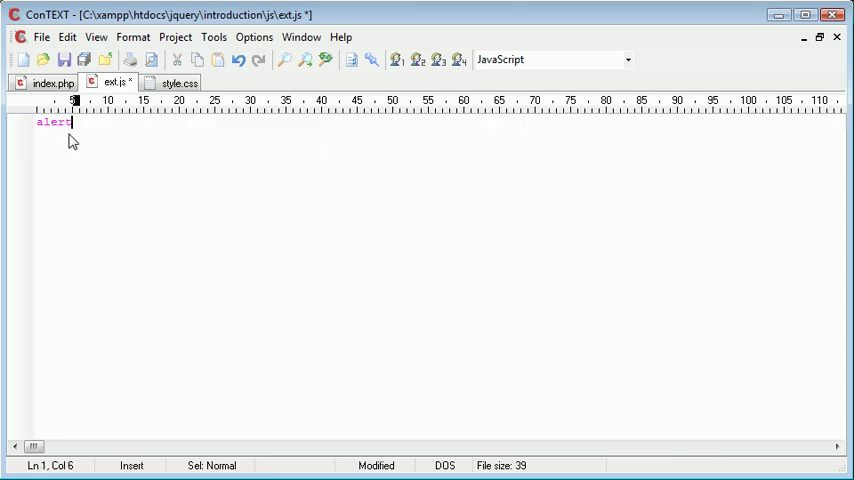
pyautogui.write("('');")
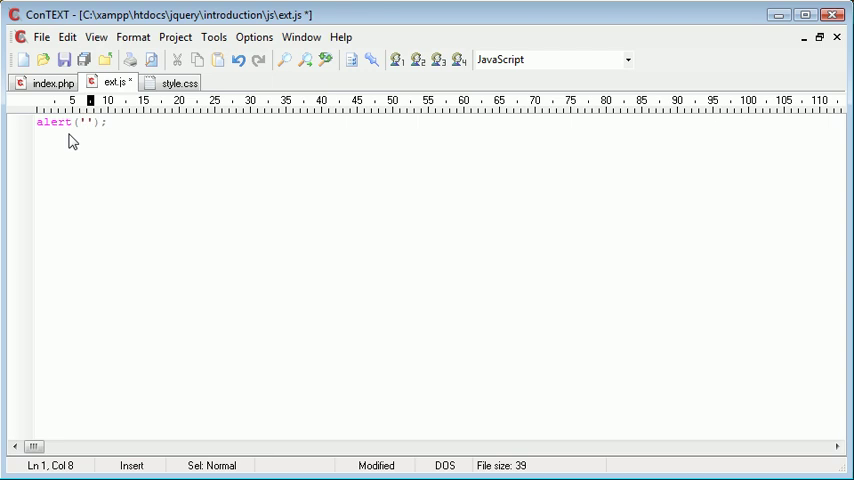
pyautogui.write('Ready')
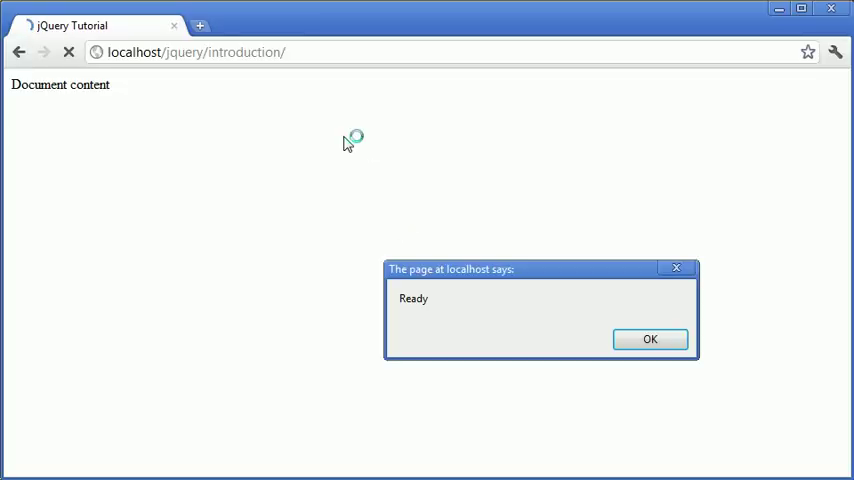
pyautogui.moveTo(476, 278)
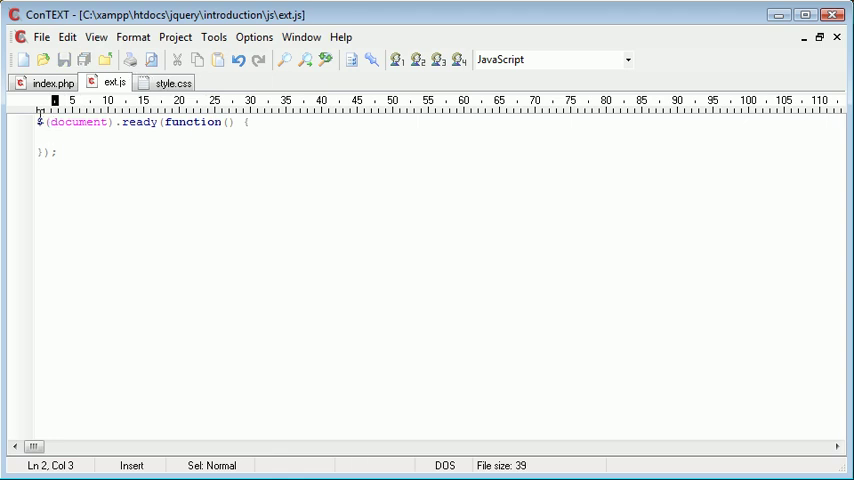
# Step: Return ext.js to the empty ready function body and switch back to index.php with its script tags
pyautogui.click(72, 152)
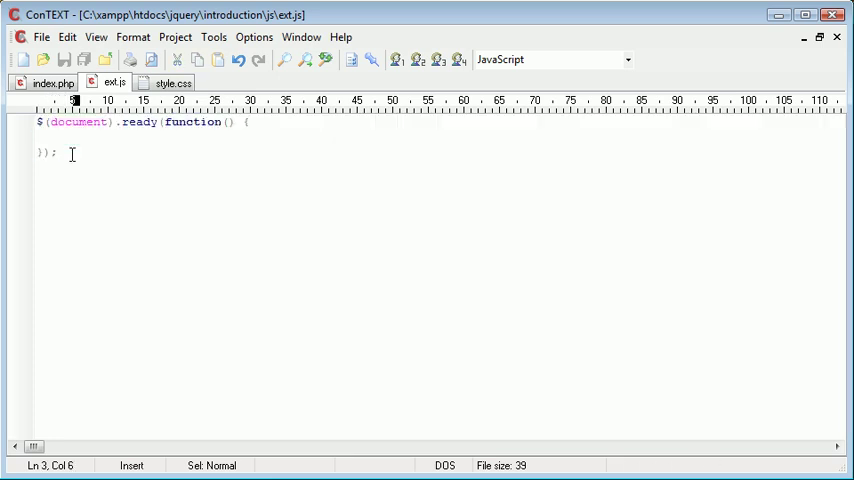
pyautogui.click(68, 140)
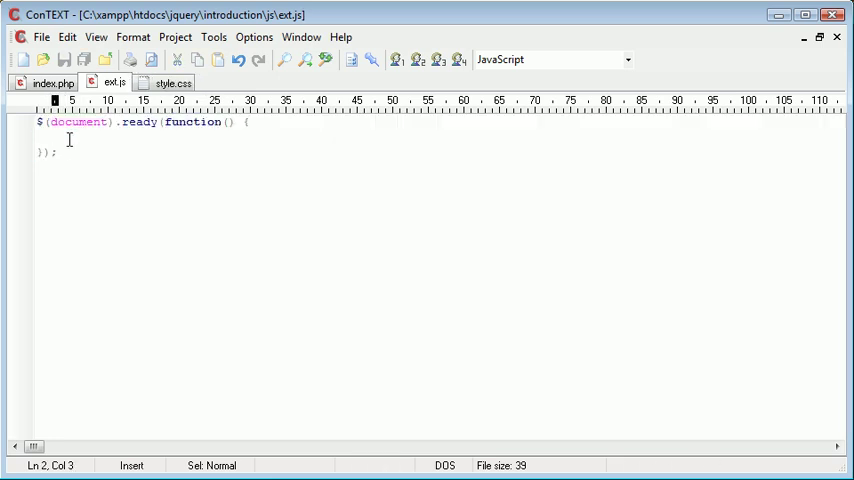
pyautogui.click(50, 82)
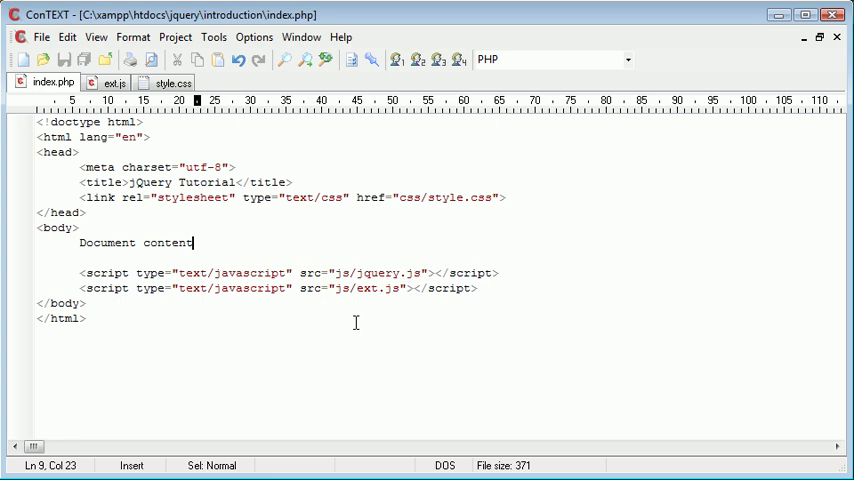
pyautogui.moveTo(398, 296)
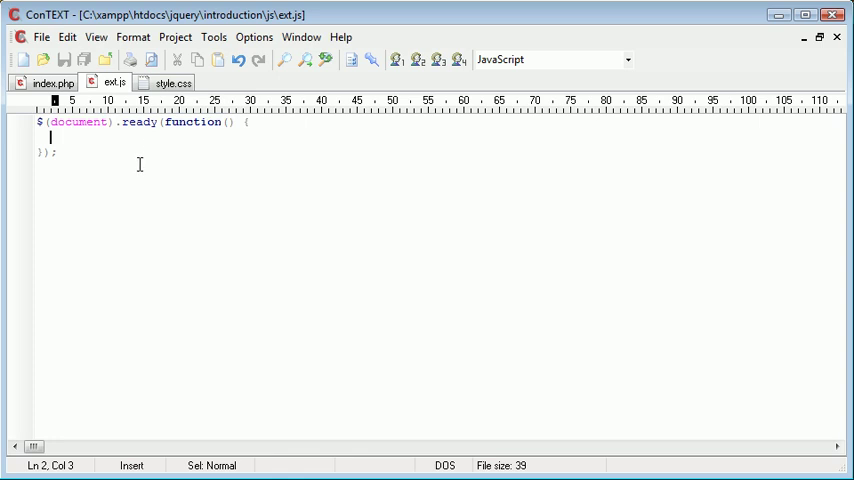
pyautogui.moveTo(140, 164)
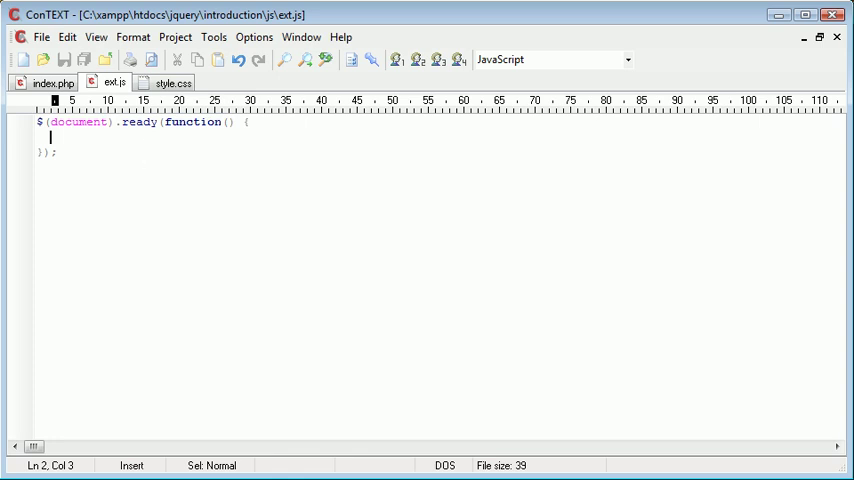
pyautogui.click(44, 82)
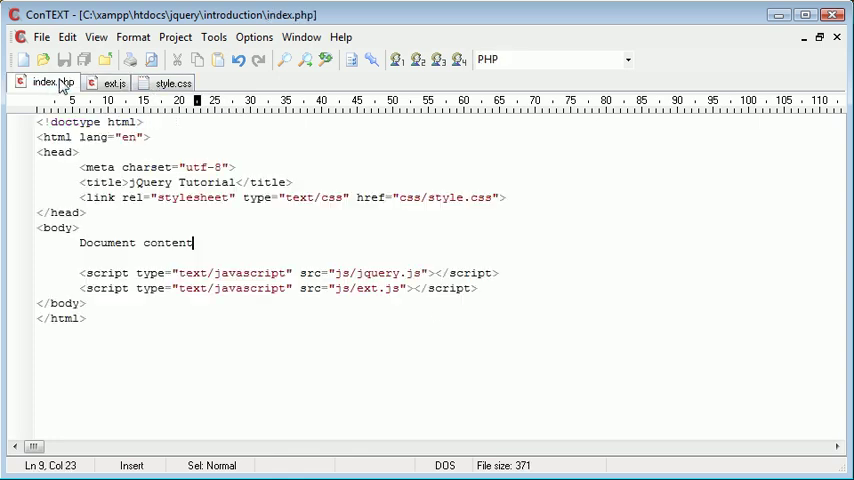